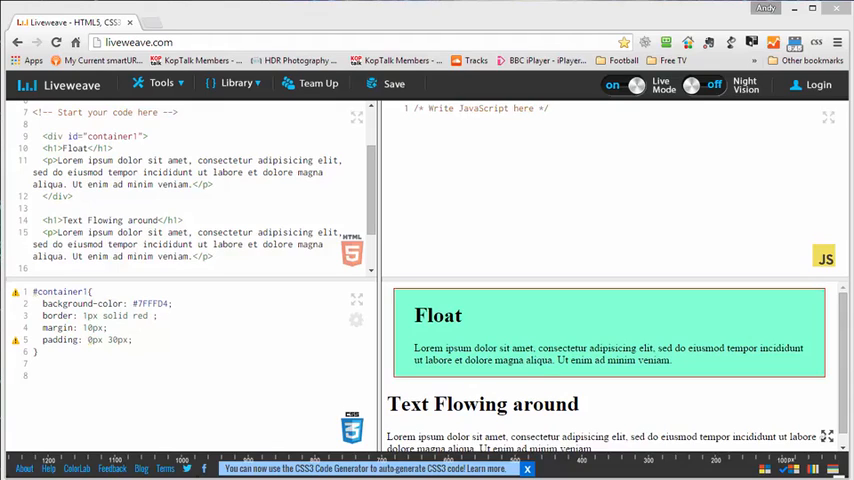
mouse_move(438, 382)
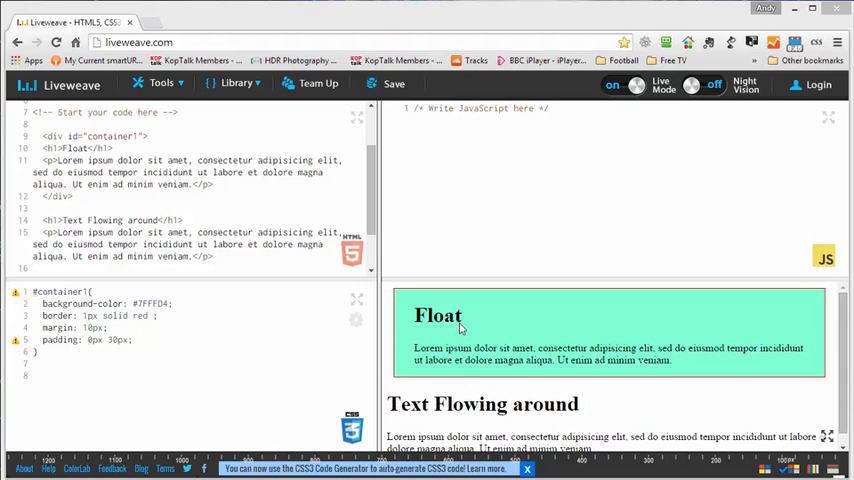
mouse_move(464, 331)
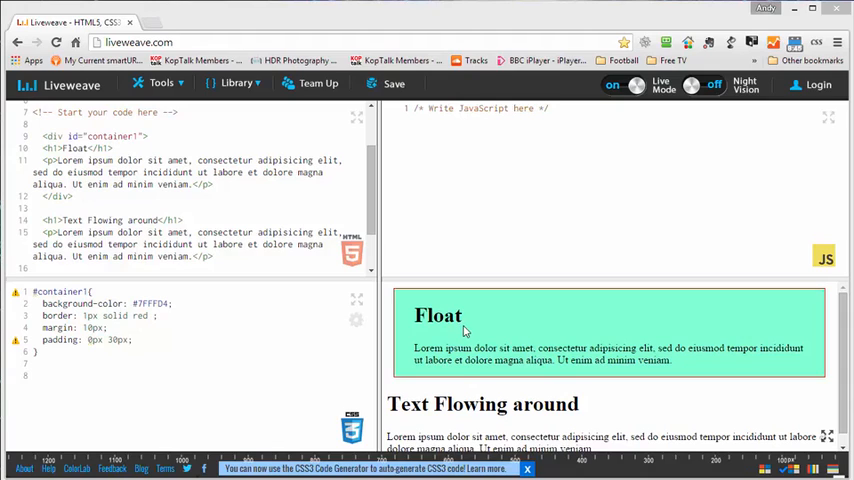
mouse_move(817, 340)
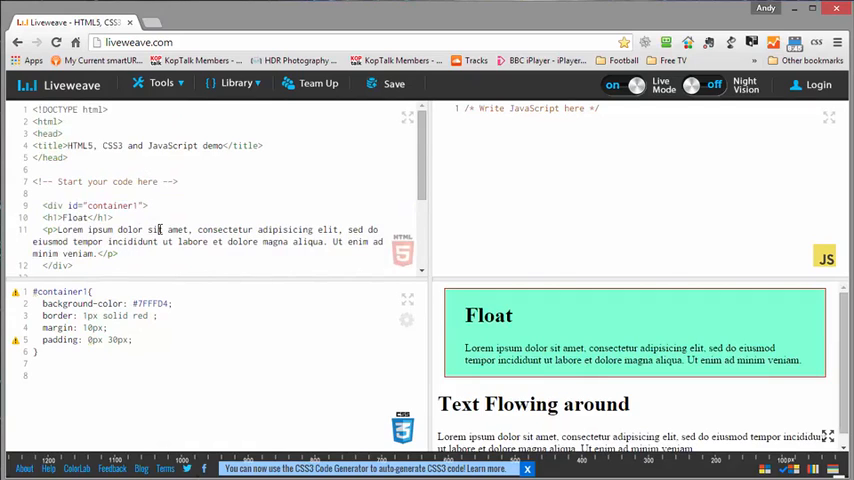
Add float: left to the #container1 rule so the heading and text sit beside it.
scroll(down, 3)
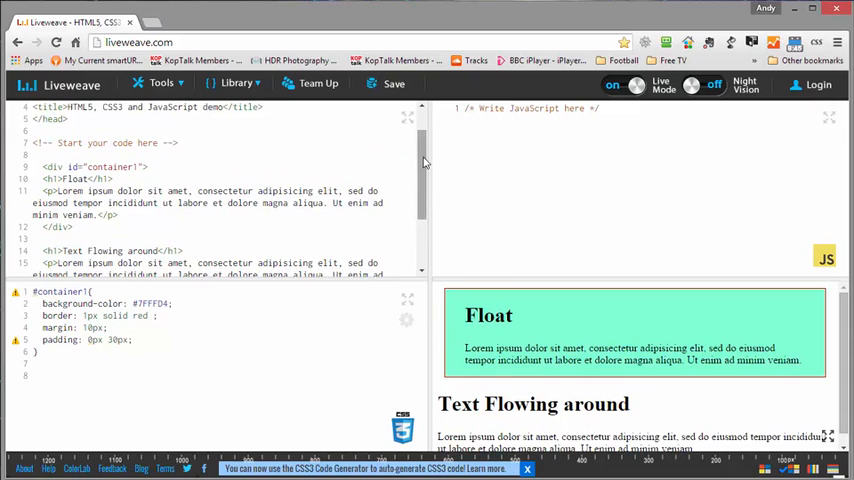
scroll(down, 3)
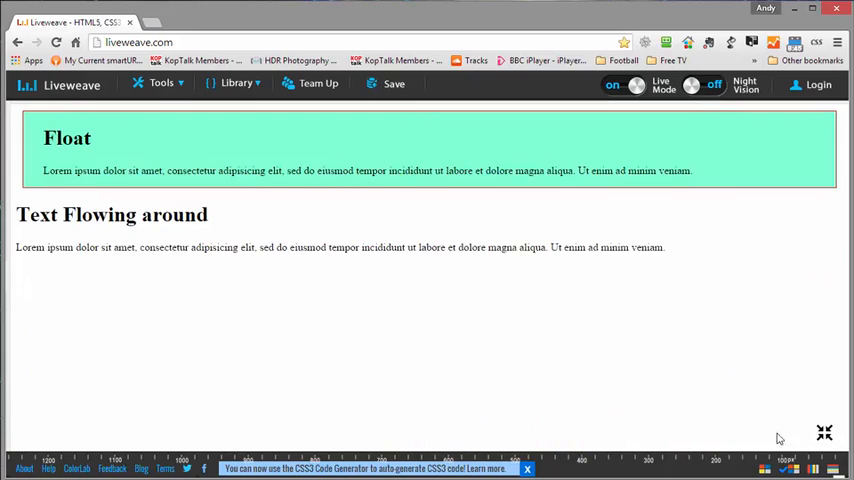
mouse_move(107, 208)
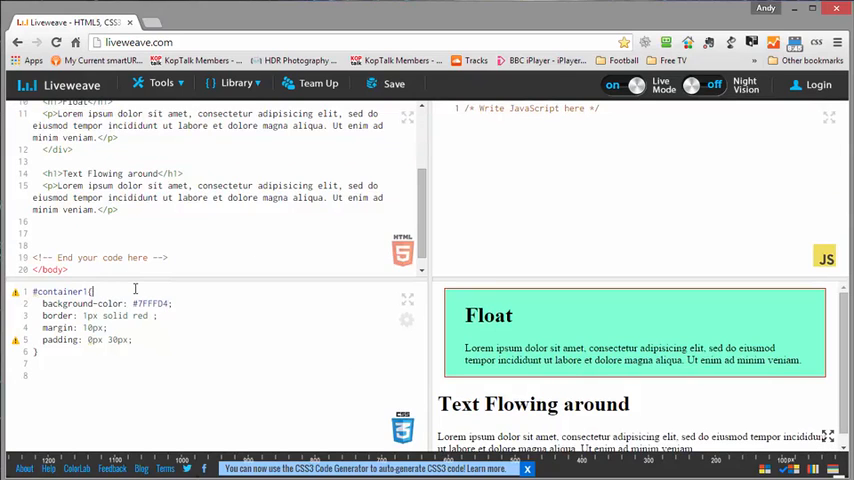
mouse_move(569, 310)
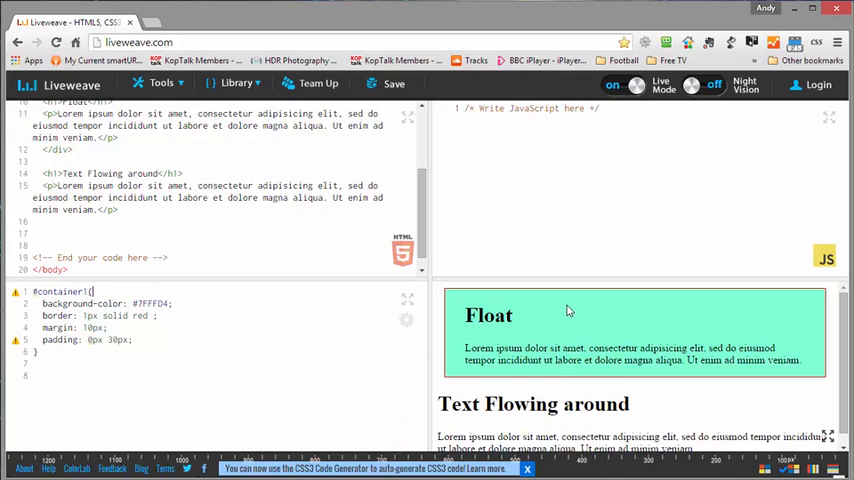
text(float)
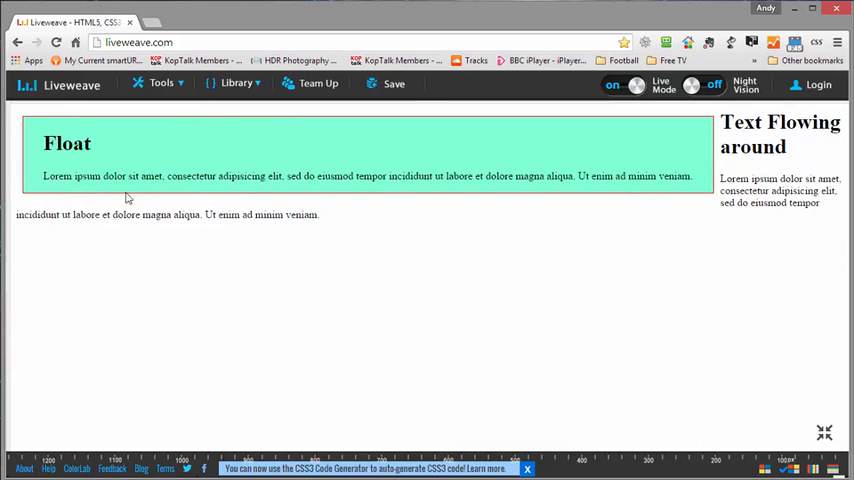
mouse_move(741, 166)
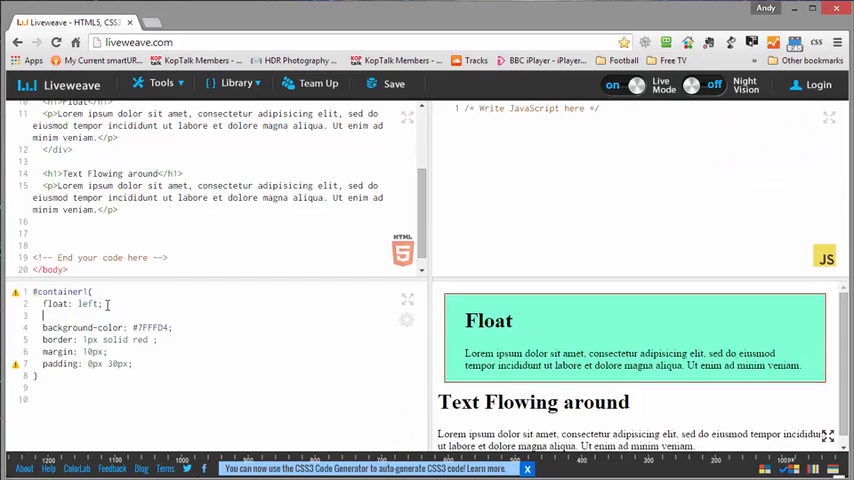
Add width: 450px to #container1 beneath the float declaration.
text(width: ;)
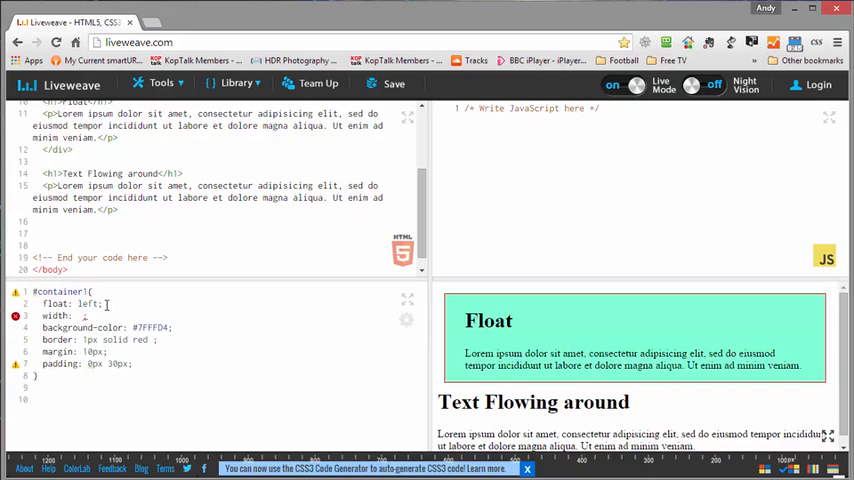
text(450px)
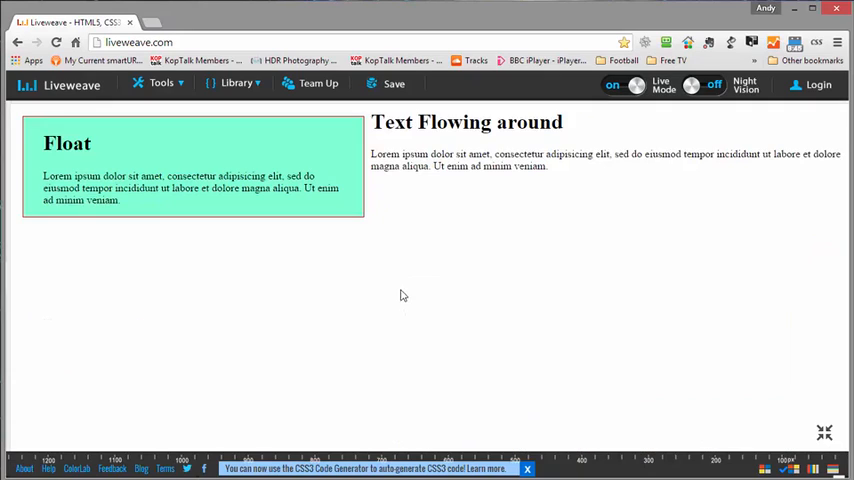
mouse_move(309, 120)
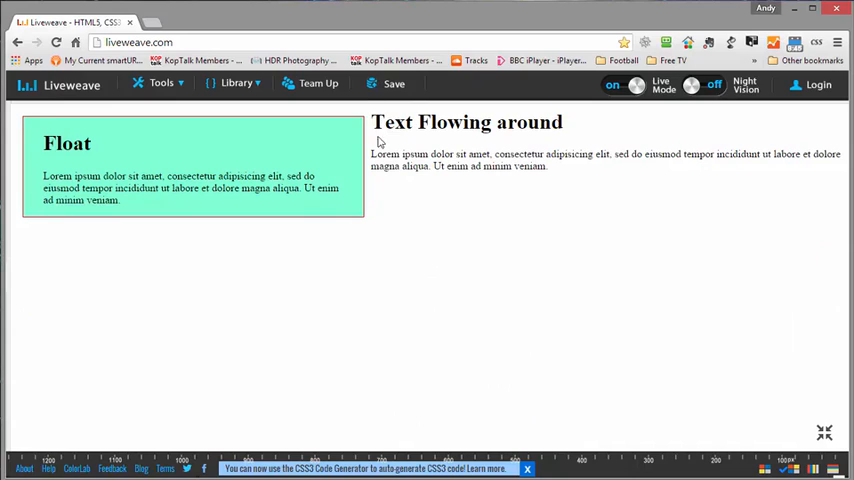
mouse_move(372, 254)
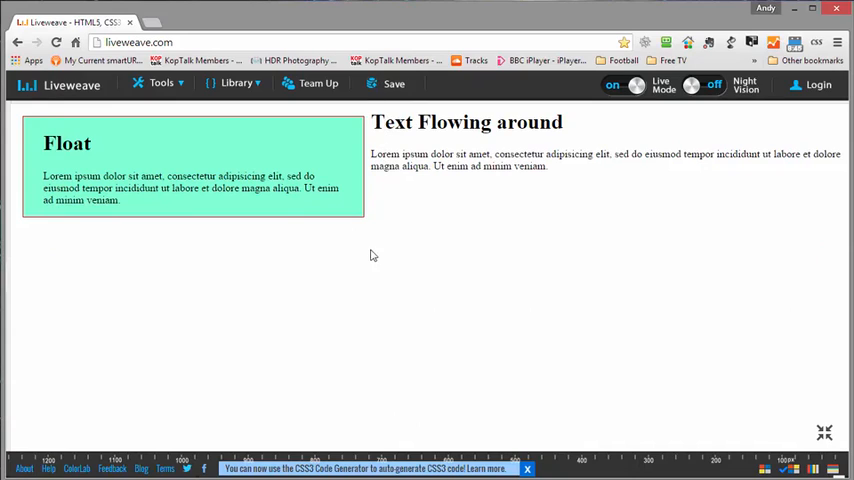
mouse_move(366, 197)
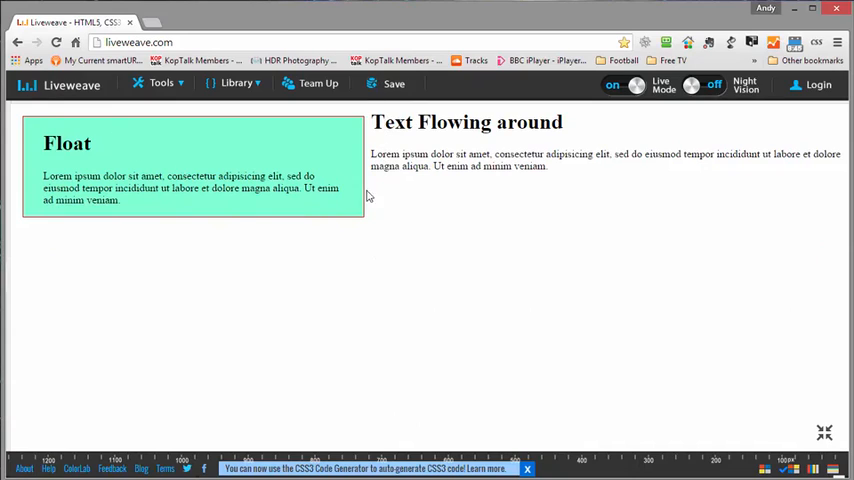
mouse_move(371, 181)
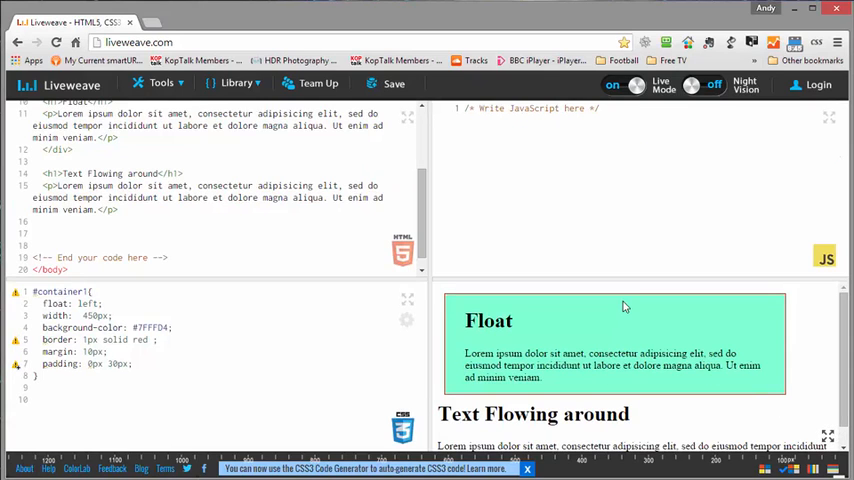
mouse_move(765, 318)
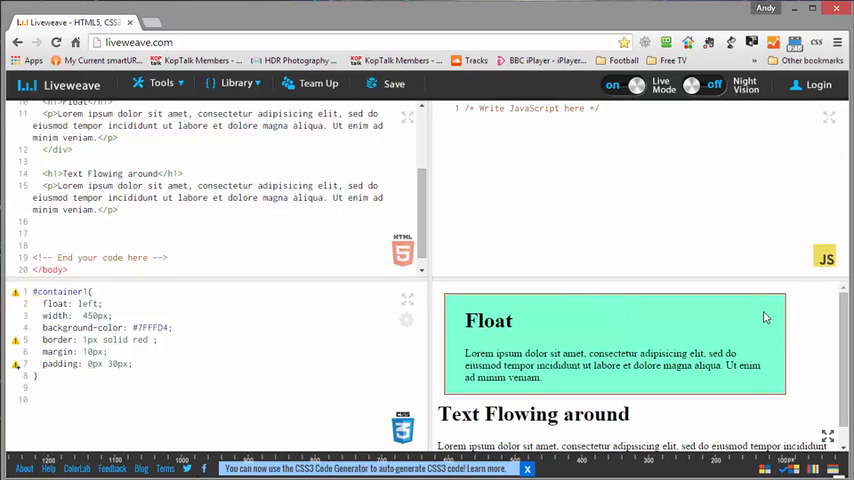
mouse_move(441, 387)
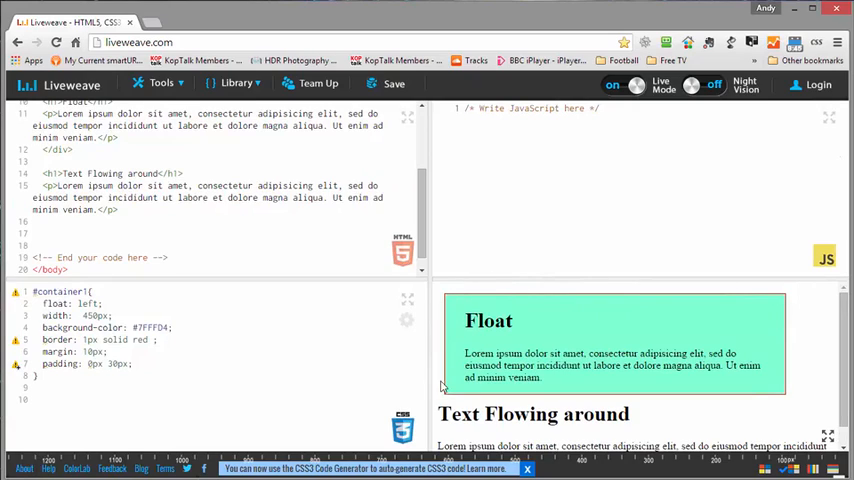
Widen the preview and replace the single 10px margin with four separate side values.
click(78, 387)
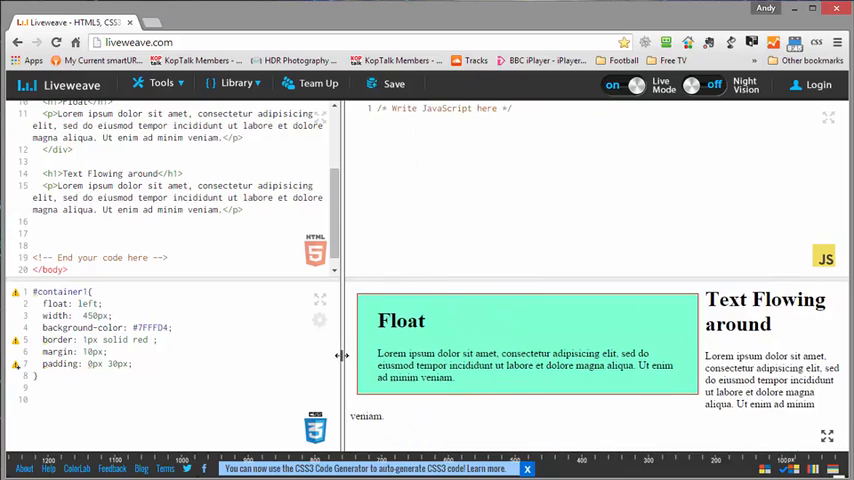
mouse_move(310, 366)
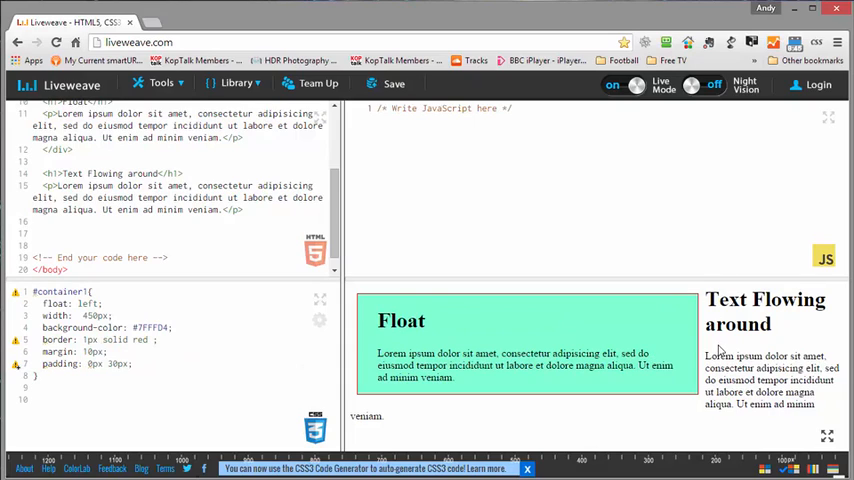
mouse_move(659, 345)
text( 0px )
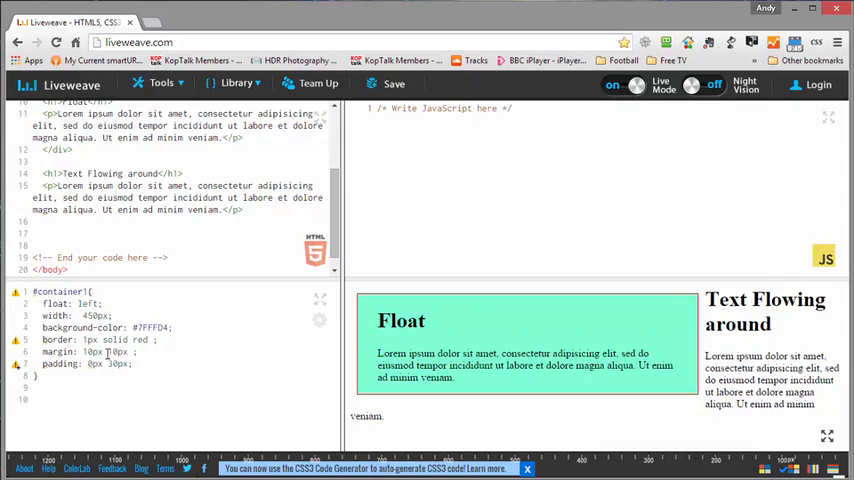
text(10px 10px)
text(30)
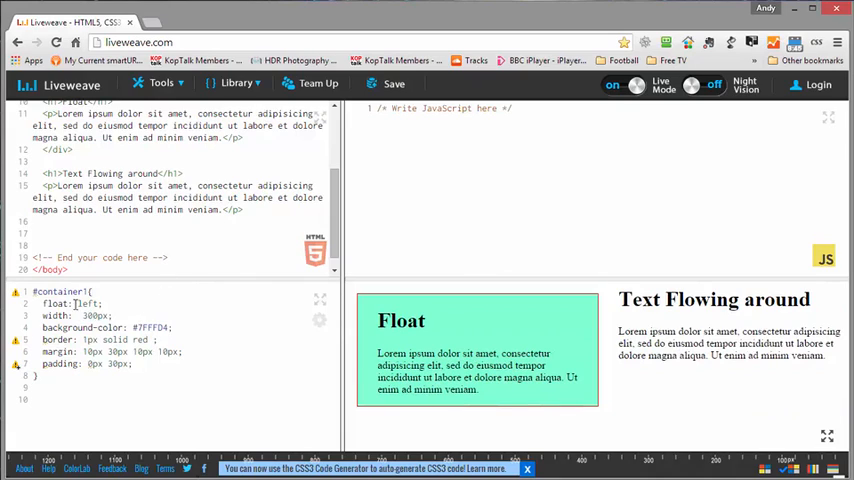
Change the #container1 float value from left to right.
text(right)
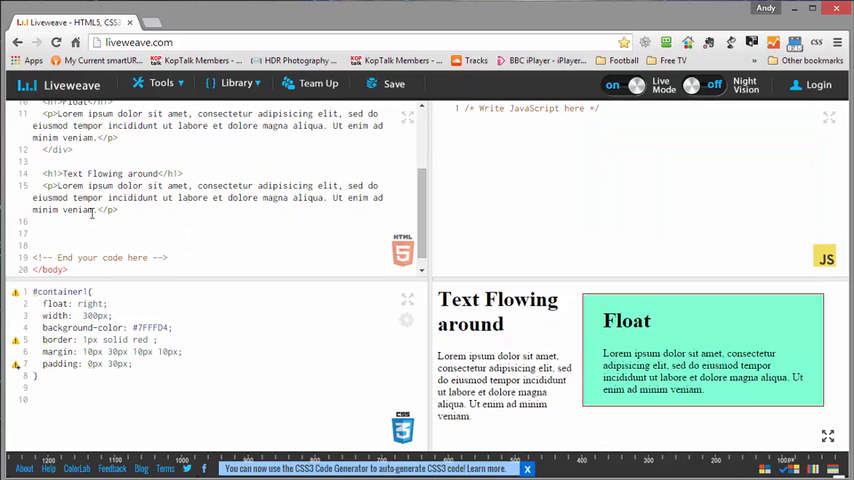
Duplicate the paragraph's lorem ipsum sentence at the end of the paragraph.
right_click(90, 210)
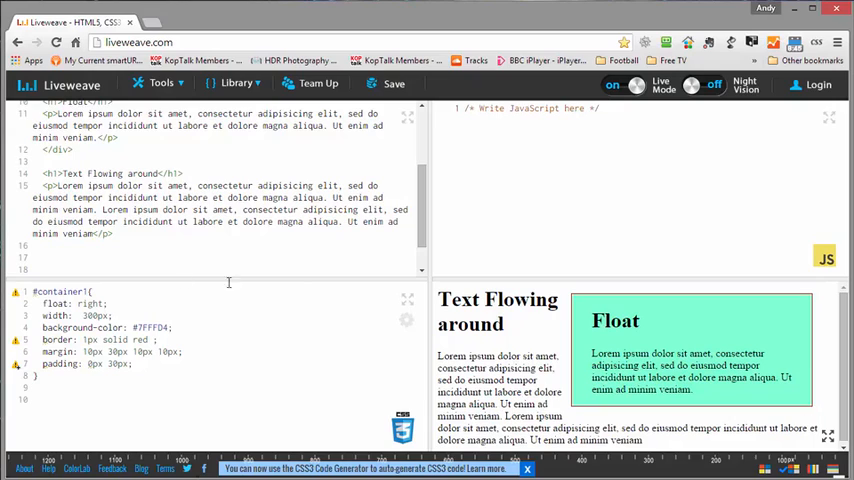
mouse_move(556, 334)
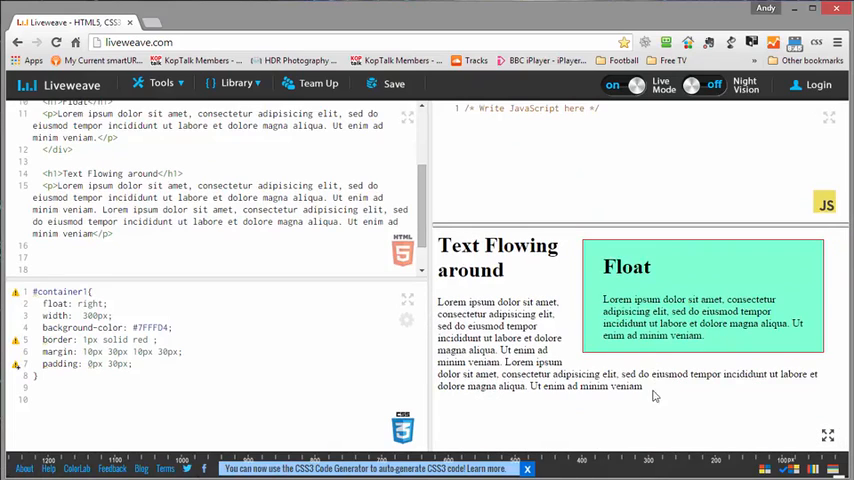
mouse_move(706, 246)
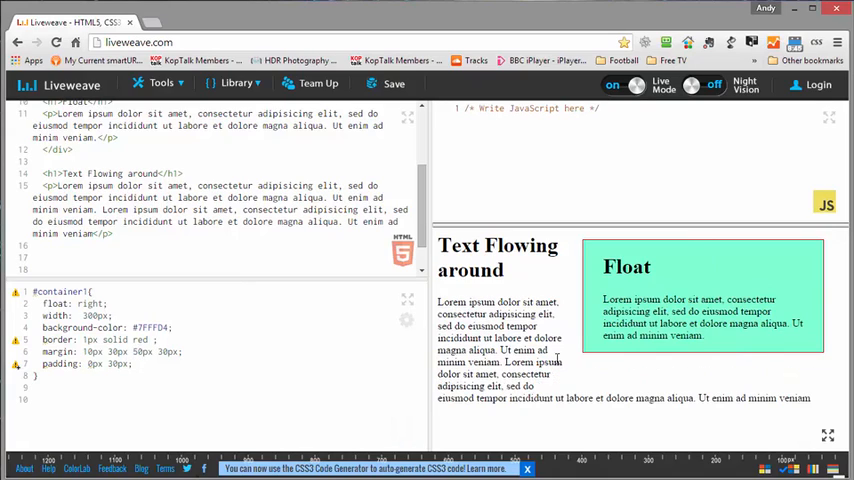
mouse_move(419, 405)
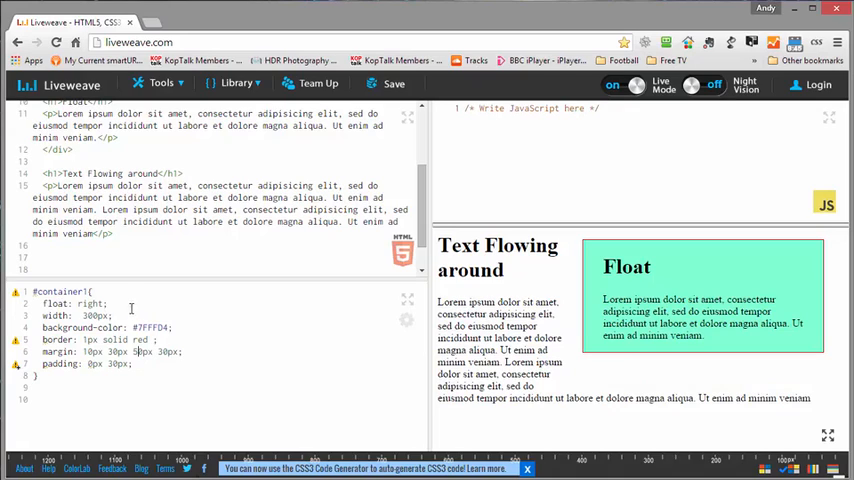
mouse_move(589, 317)
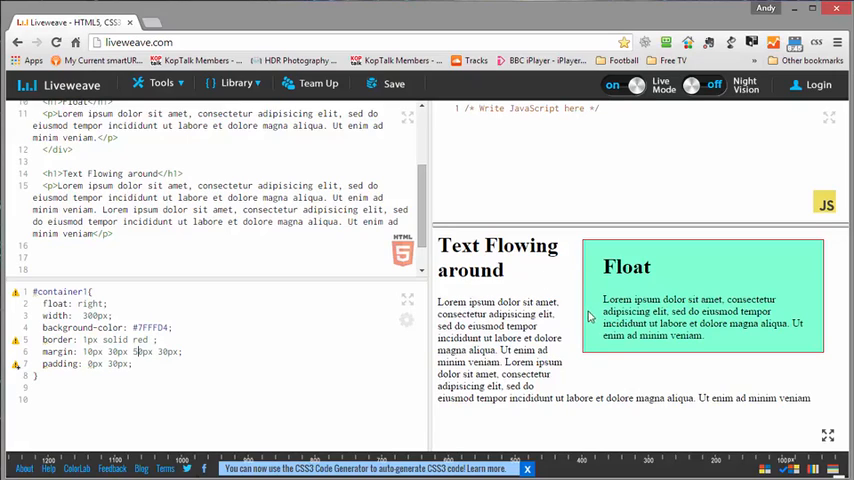